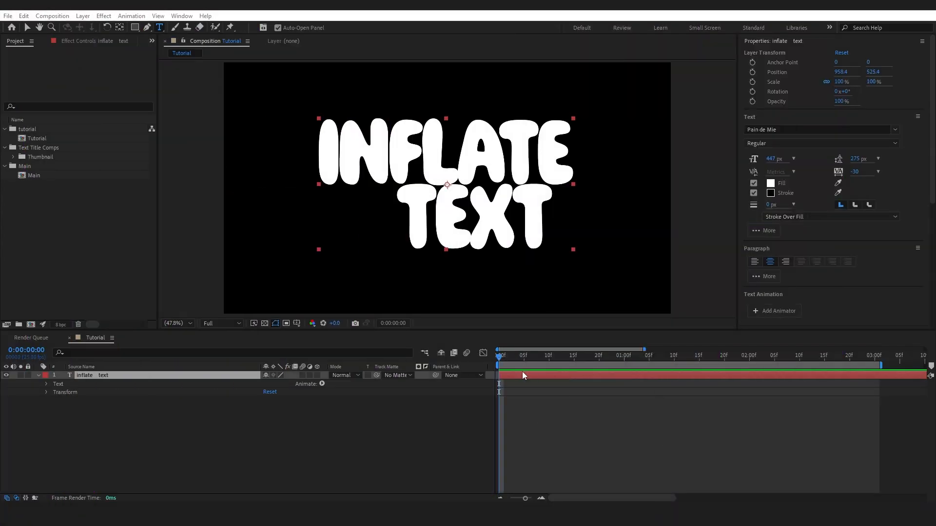
{"action": "mouse_move", "coordinate": [118, 371]}
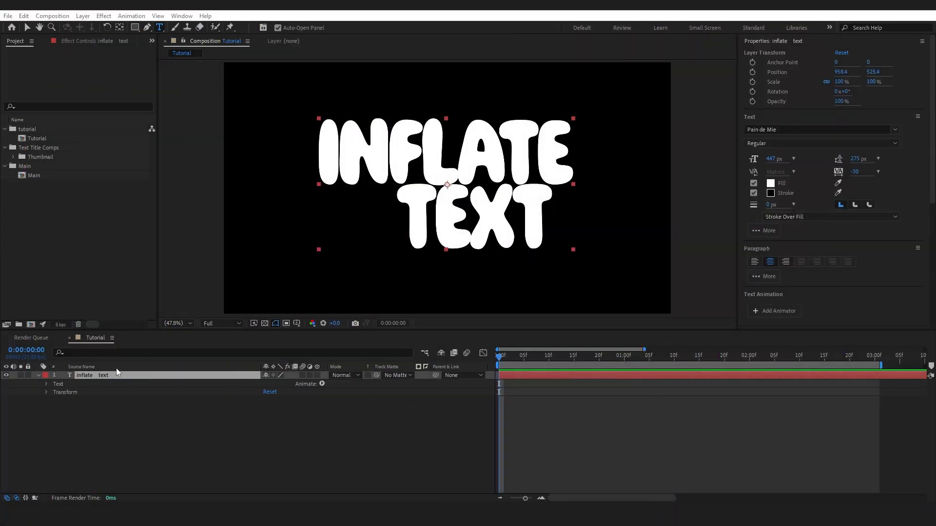
{"action": "mouse_move", "coordinate": [310, 152]}
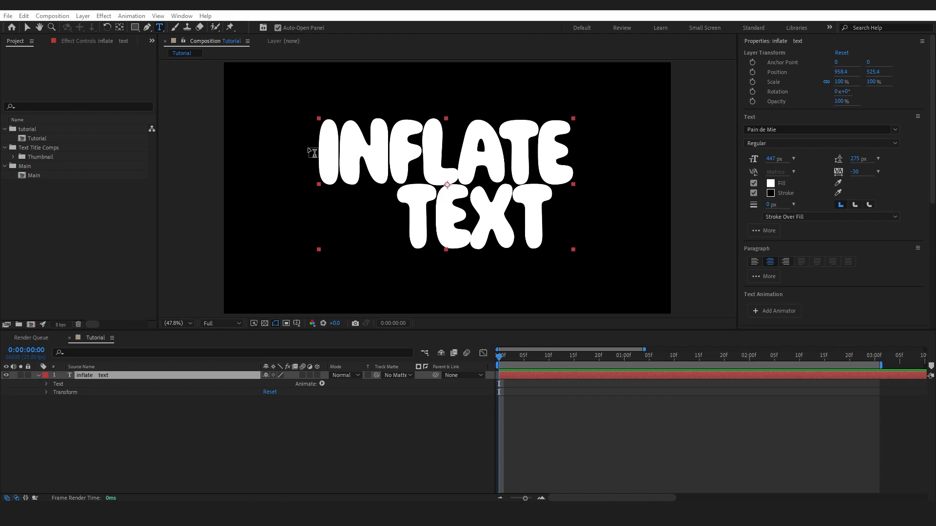
{"action": "mouse_move", "coordinate": [348, 164]}
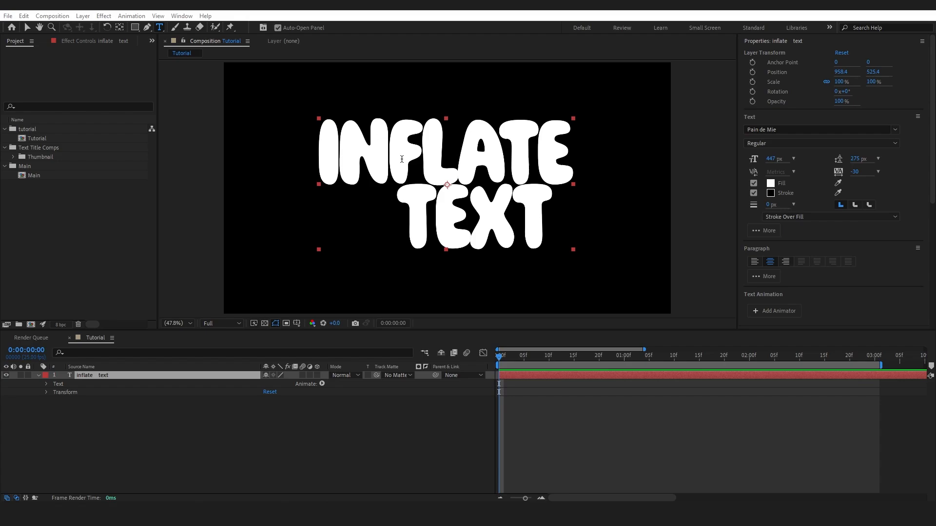
{"action": "mouse_move", "coordinate": [443, 179]}
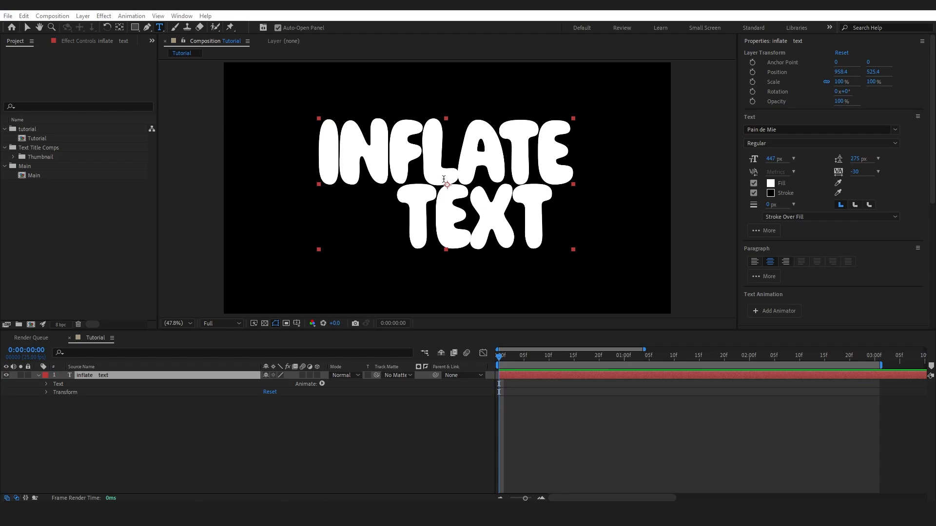
{"action": "mouse_move", "coordinate": [771, 140]}
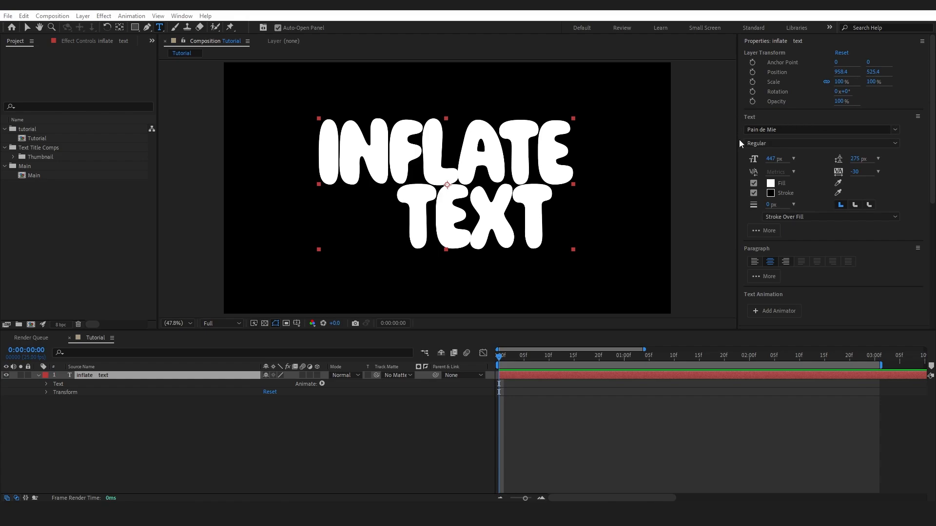
{"action": "mouse_move", "coordinate": [749, 138]}
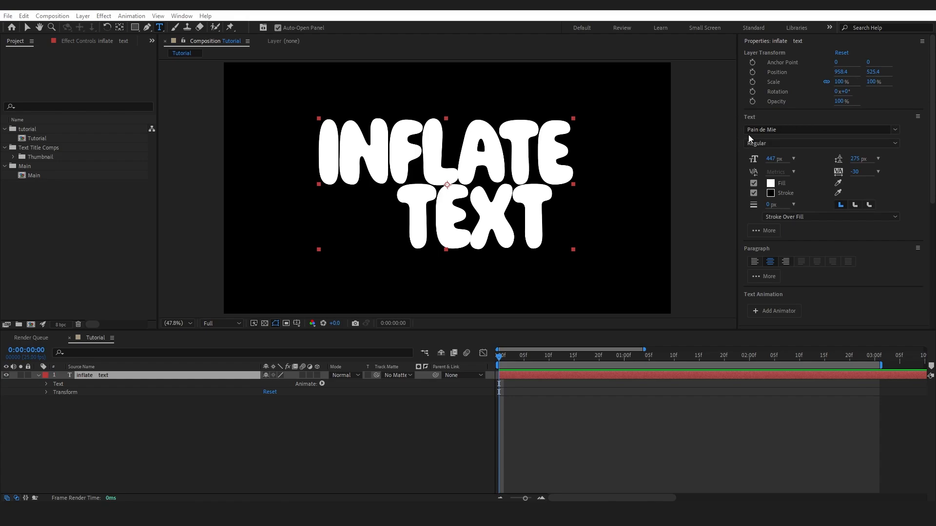
{"action": "mouse_move", "coordinate": [778, 140]}
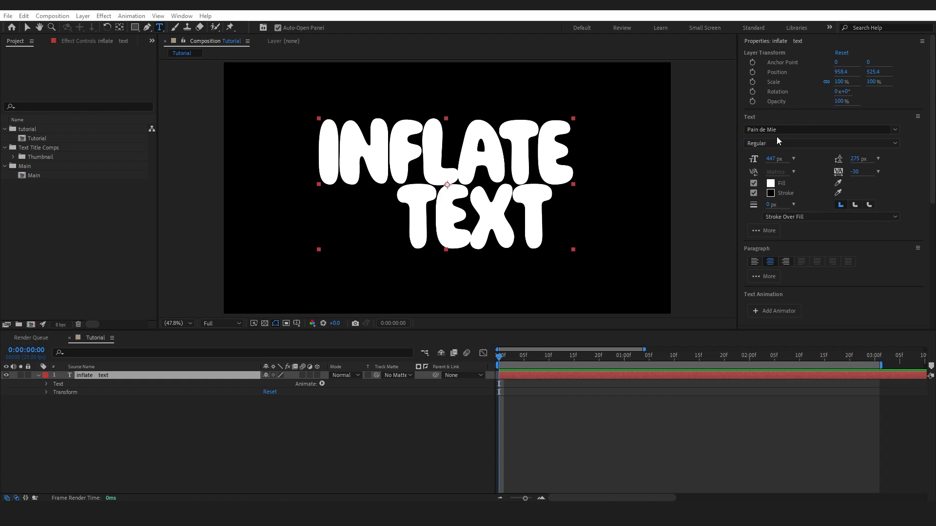
{"action": "mouse_move", "coordinate": [559, 189]}
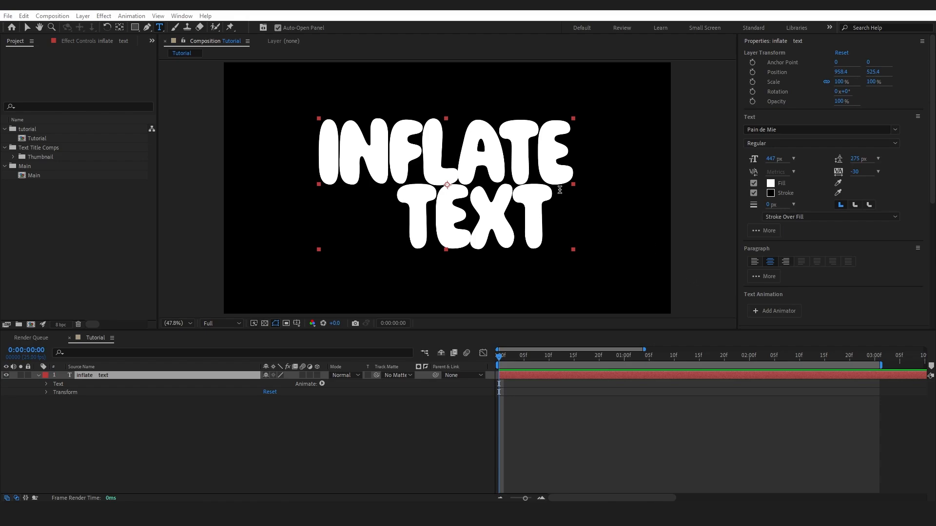
{"action": "mouse_move", "coordinate": [753, 156]}
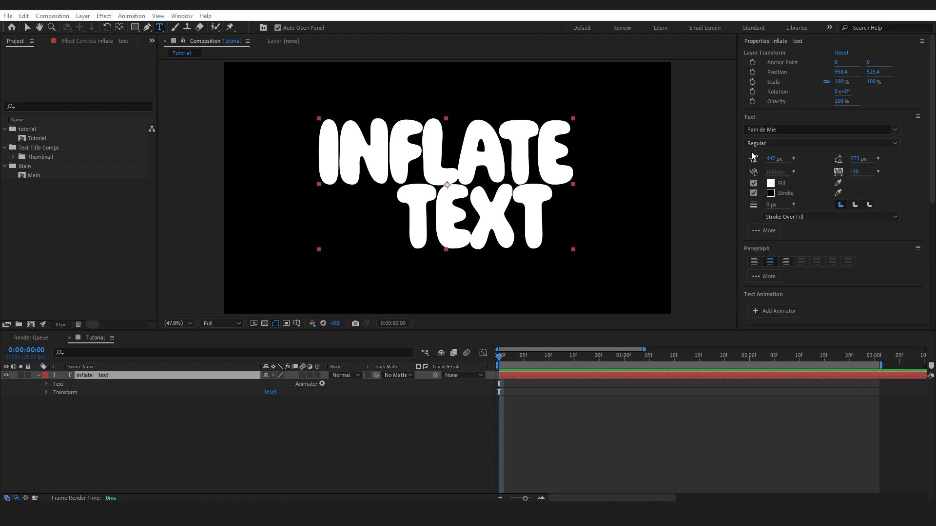
{"action": "mouse_move", "coordinate": [100, 380]}
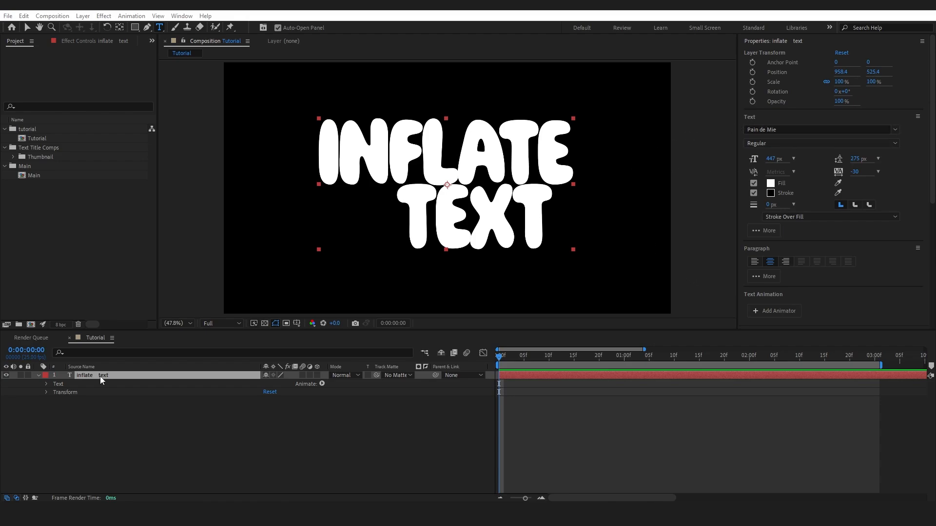
Pre-compose the text layer into a new composition named 'Text Source'
{"action": "right_click", "coordinate": [101, 374]}
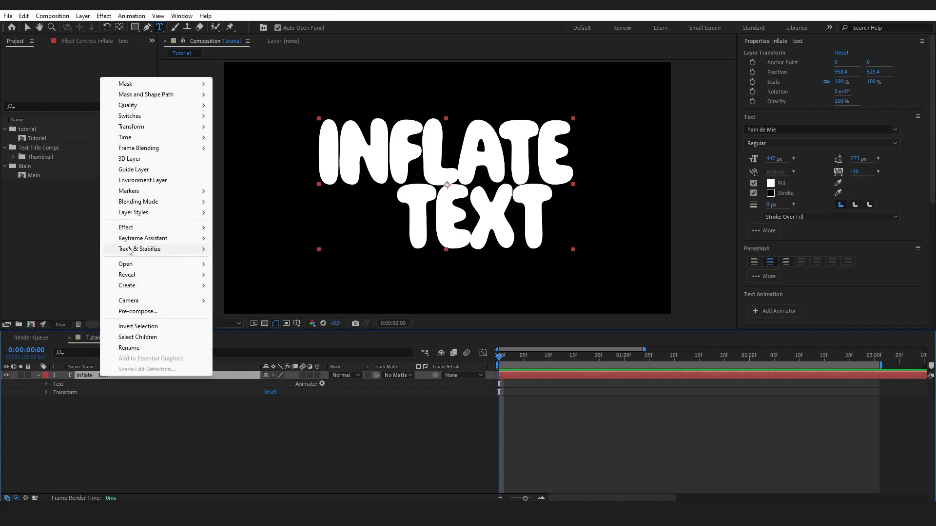
{"action": "left_click", "coordinate": [138, 311]}
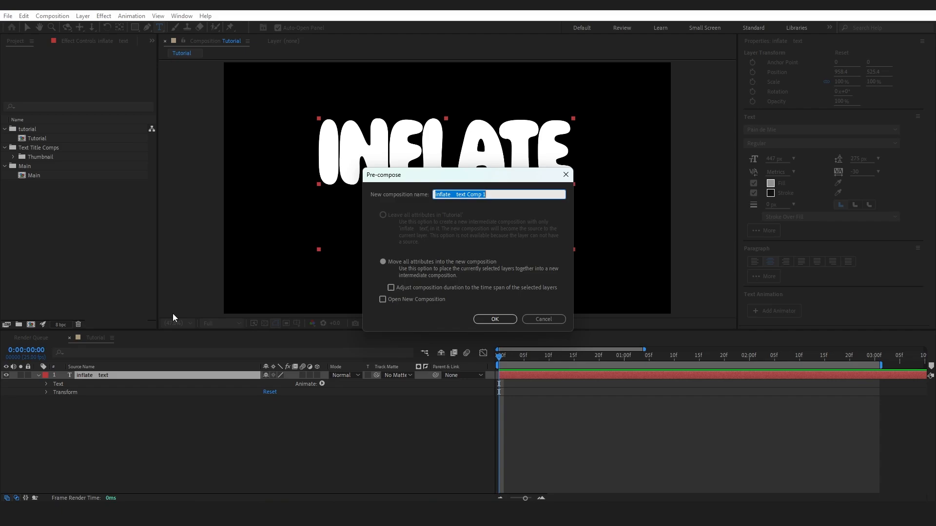
{"action": "type", "text": "Text Source"}
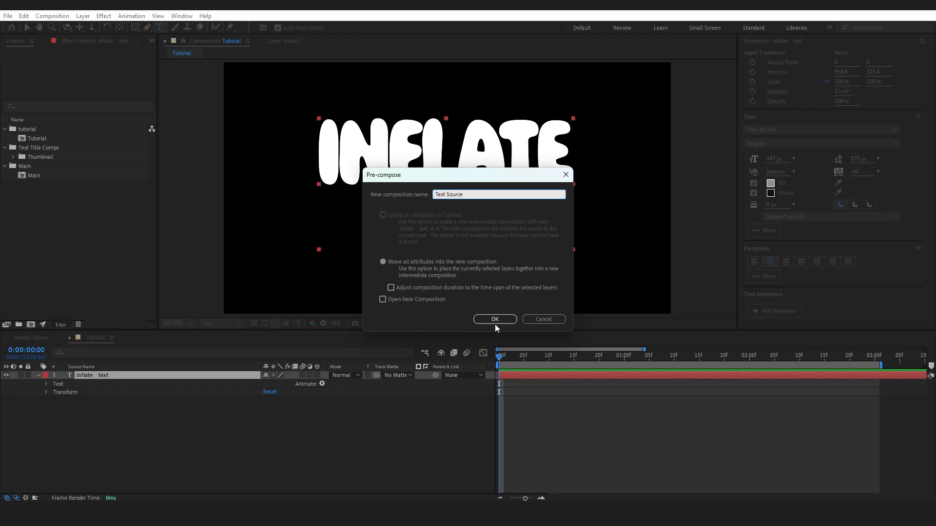
{"action": "left_click", "coordinate": [494, 319]}
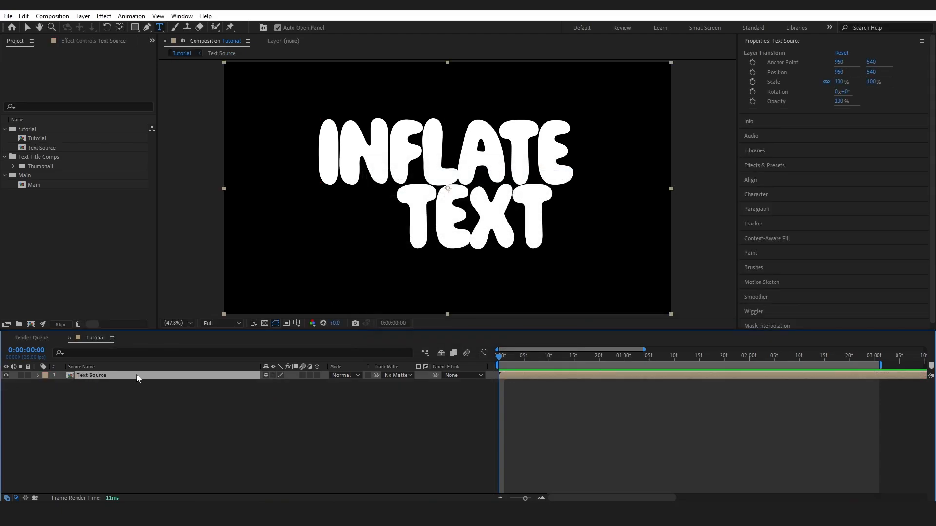
Scale the Text Source layer to 164% and bring up Effects & Presets
{"action": "left_click", "coordinate": [38, 374]}
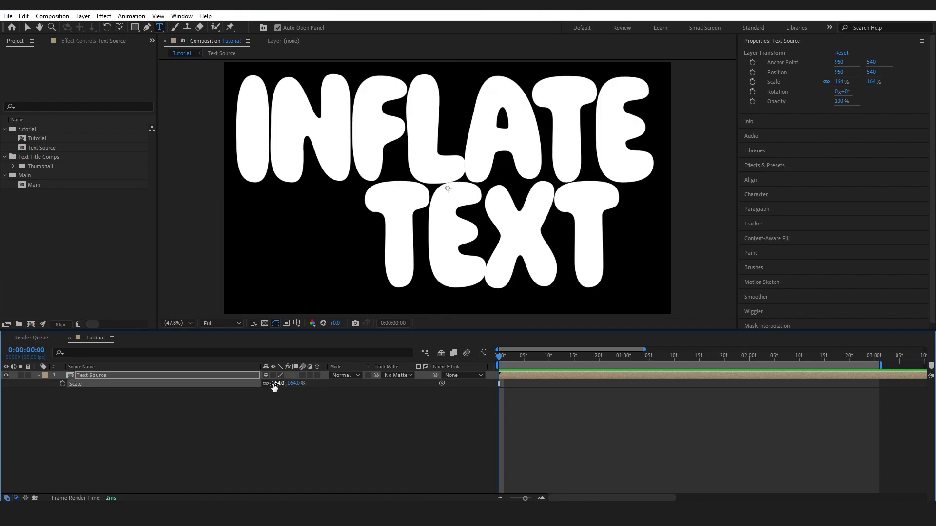
{"action": "left_click", "coordinate": [191, 381]}
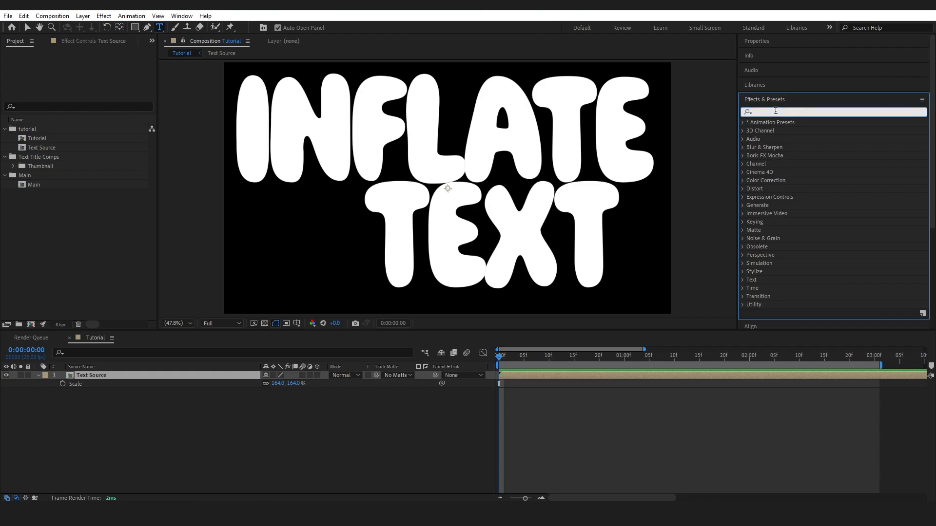
Apply a Fill effect to Text Source and set its colour to pink
{"action": "type", "text": "fill"}
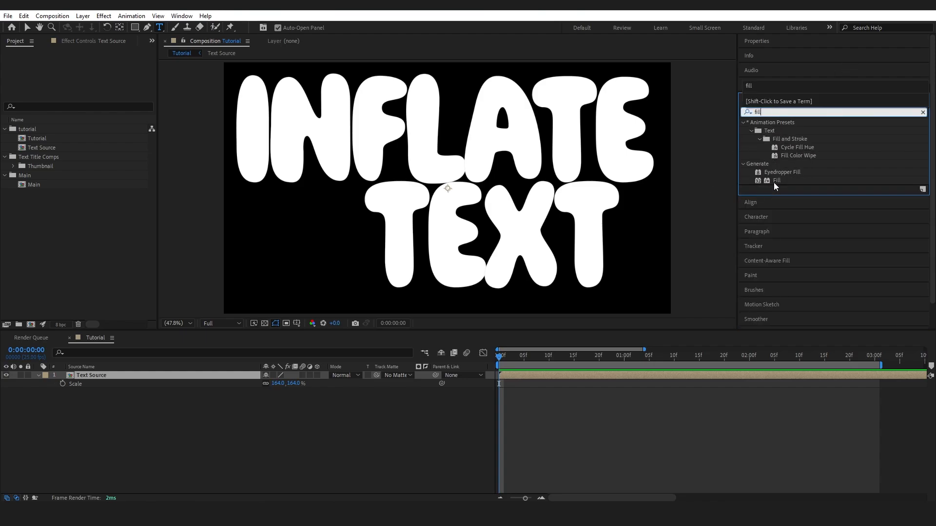
{"action": "double_click", "coordinate": [777, 180]}
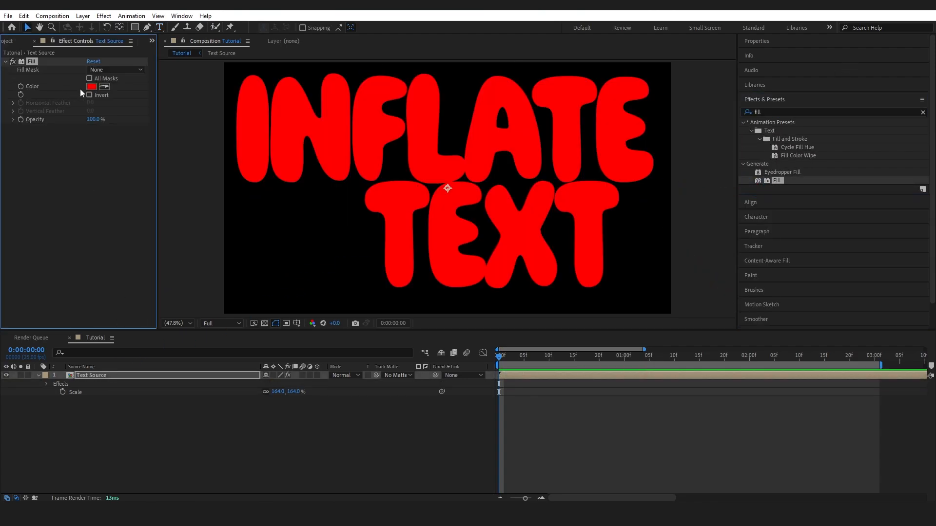
{"action": "left_click", "coordinate": [91, 85]}
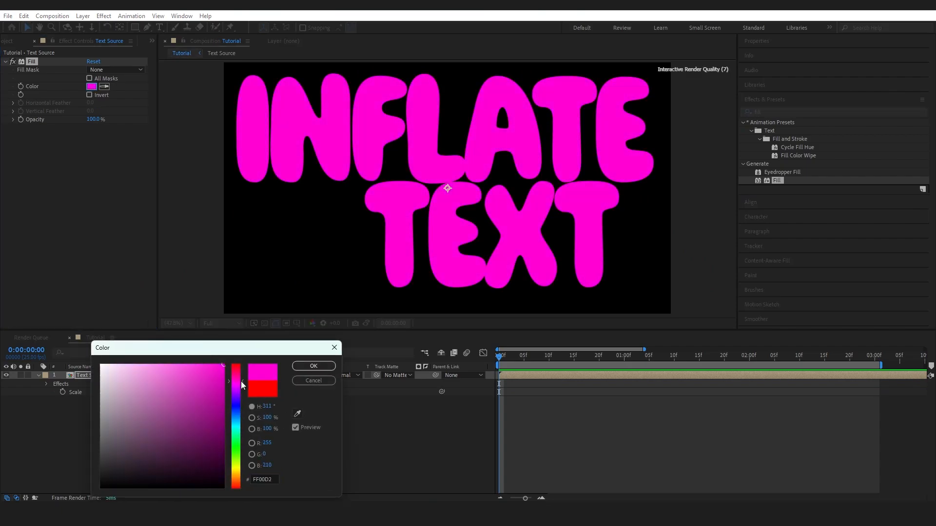
{"action": "left_click", "coordinate": [313, 365]}
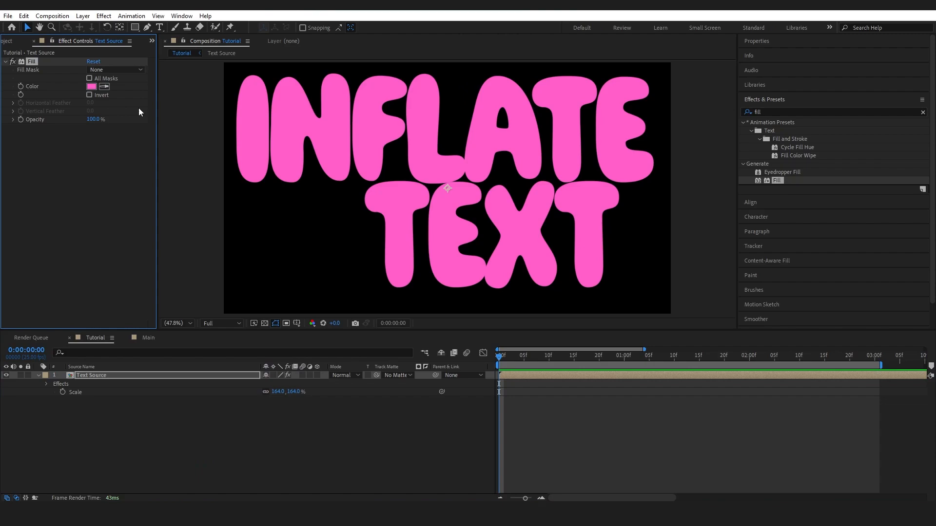
{"action": "left_click", "coordinate": [47, 376]}
{"action": "type", "text": "glass"}
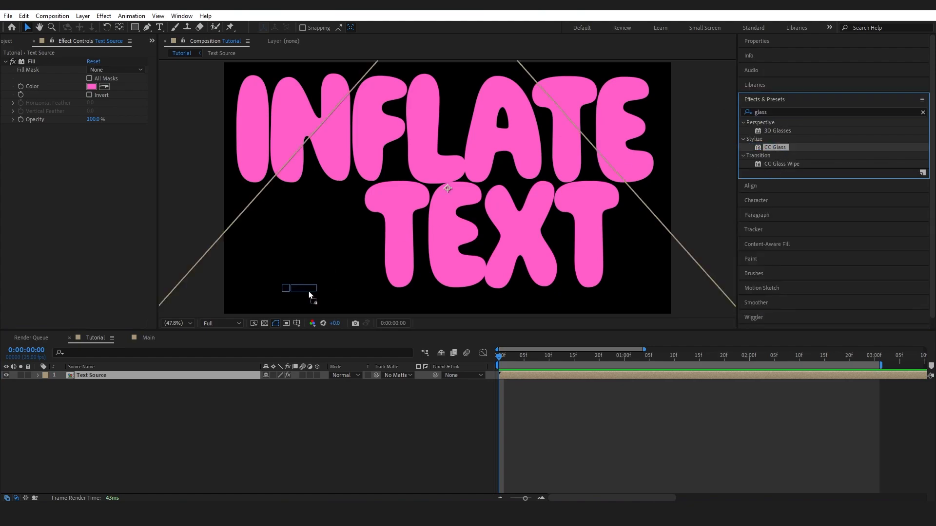
Apply CC Glass and raise Surface Softness to about 37 and Displacement for a puffy look
{"action": "double_click", "coordinate": [775, 147]}
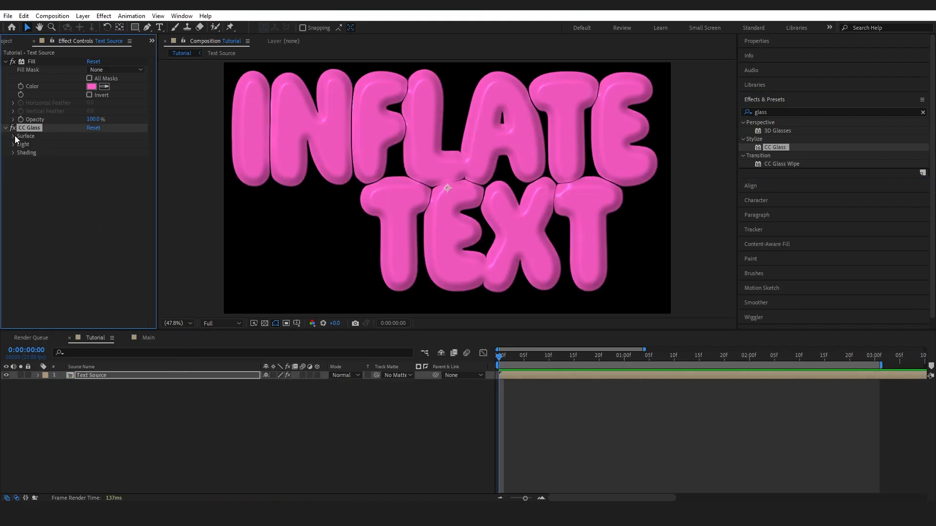
{"action": "left_click", "coordinate": [14, 137]}
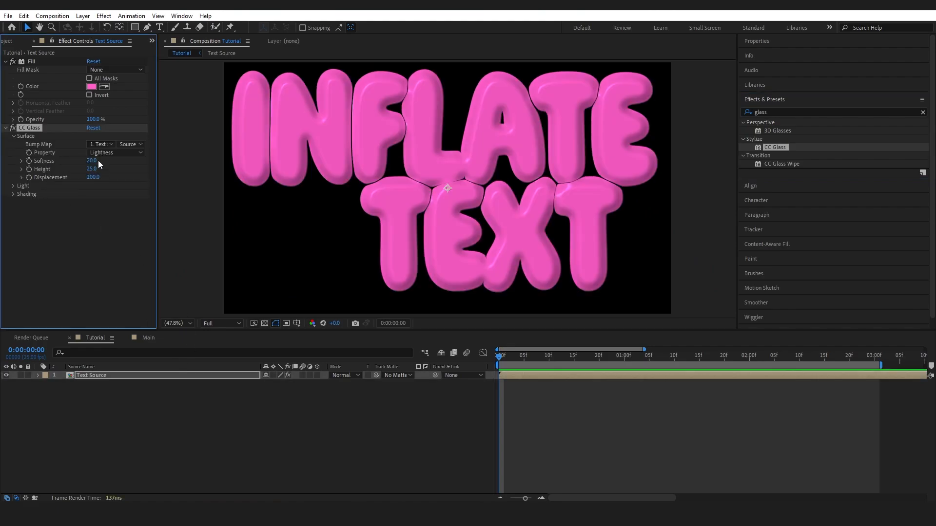
{"action": "mouse_move", "coordinate": [257, 153]}
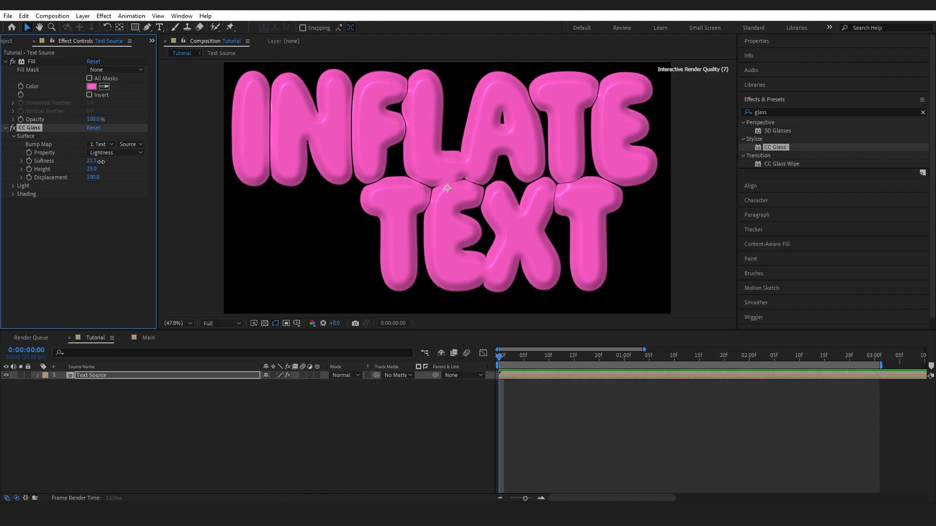
{"action": "left_click_drag", "start_coordinate": [92, 160], "coordinate": [98, 161]}
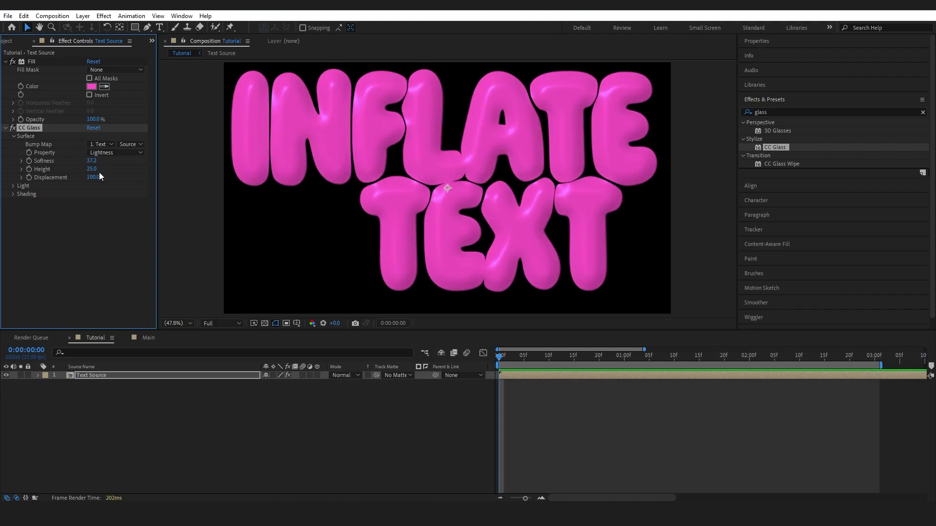
{"action": "left_click_drag", "start_coordinate": [94, 178], "coordinate": [180, 178]}
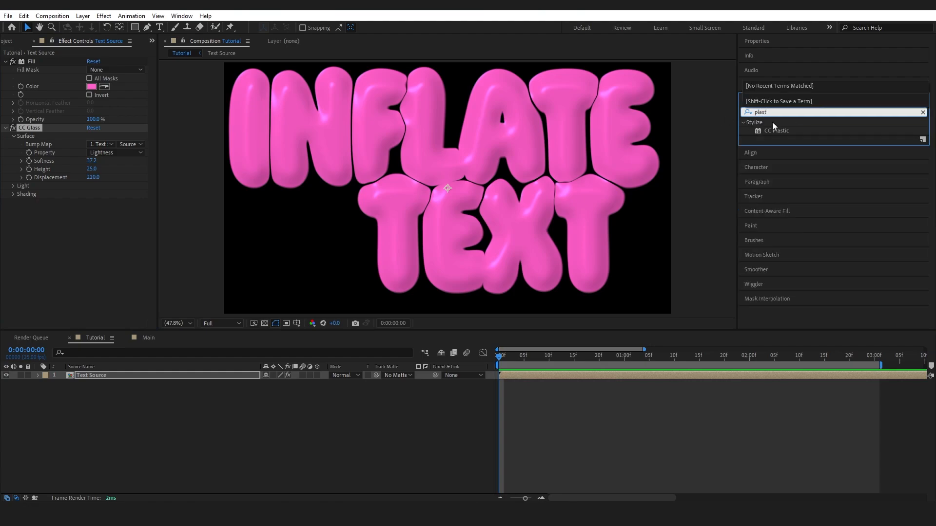
Apply CC Plastic on top of CC Glass on the Text Source layer
{"action": "double_click", "coordinate": [777, 129]}
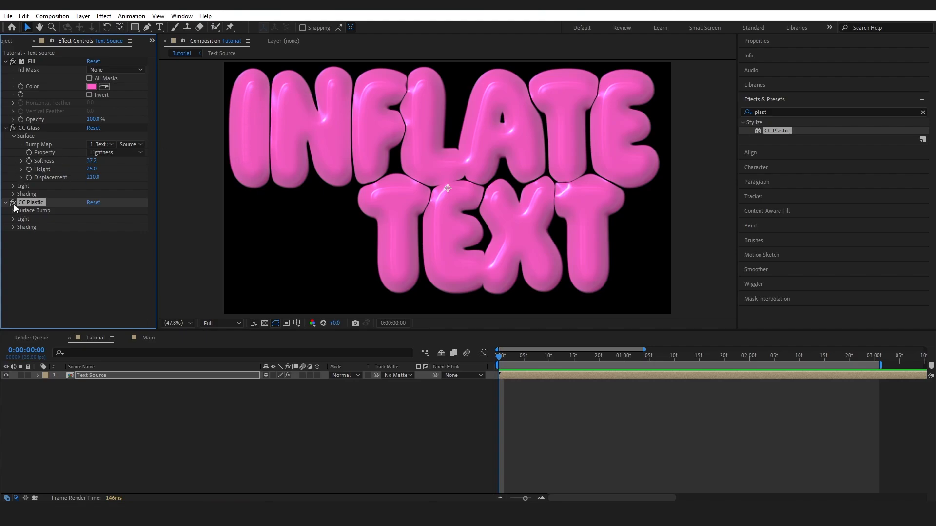
{"action": "mouse_move", "coordinate": [65, 254]}
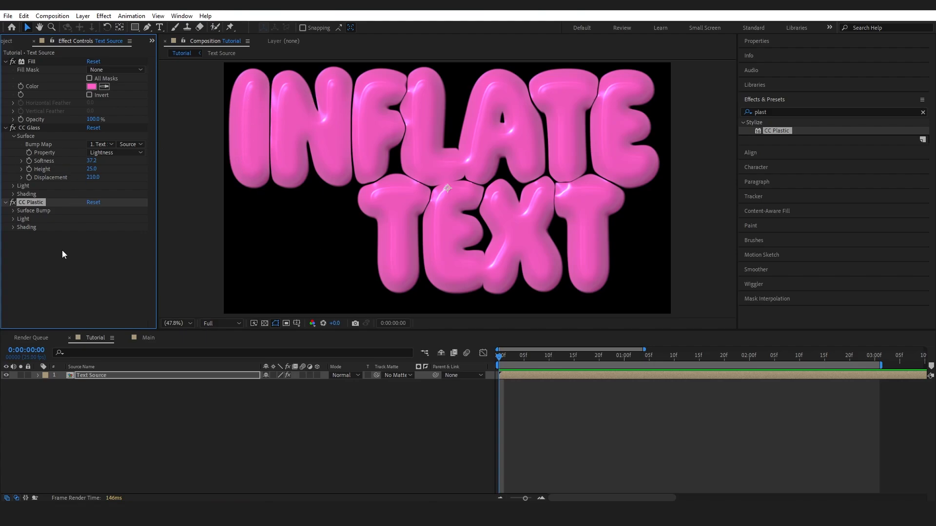
{"action": "mouse_move", "coordinate": [9, 225]}
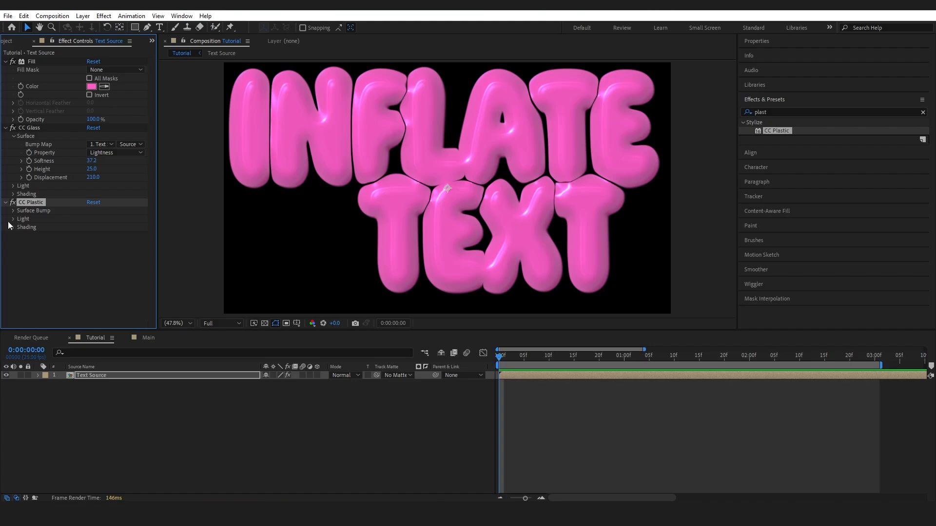
{"action": "mouse_move", "coordinate": [97, 217]}
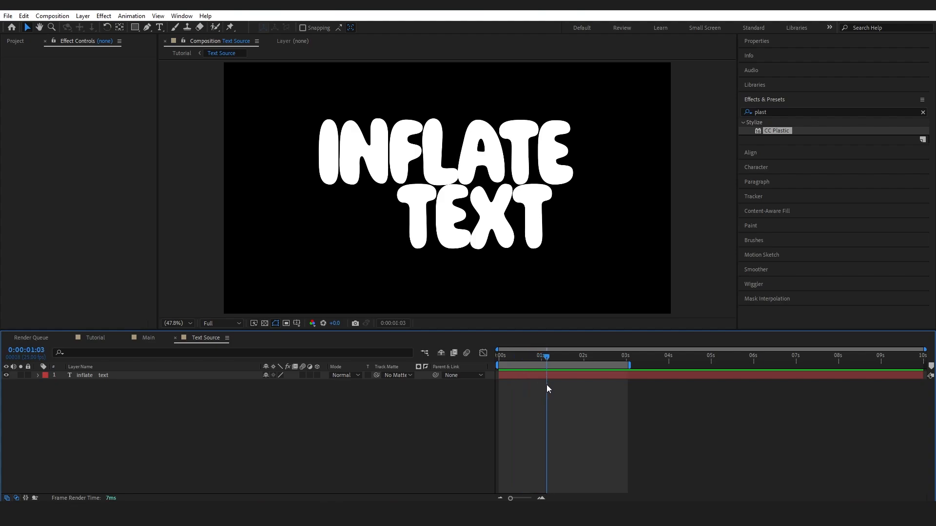
Add a Scale text animator to the INFLATE TEXT layer in the Text Source comp
{"action": "left_click", "coordinate": [84, 375]}
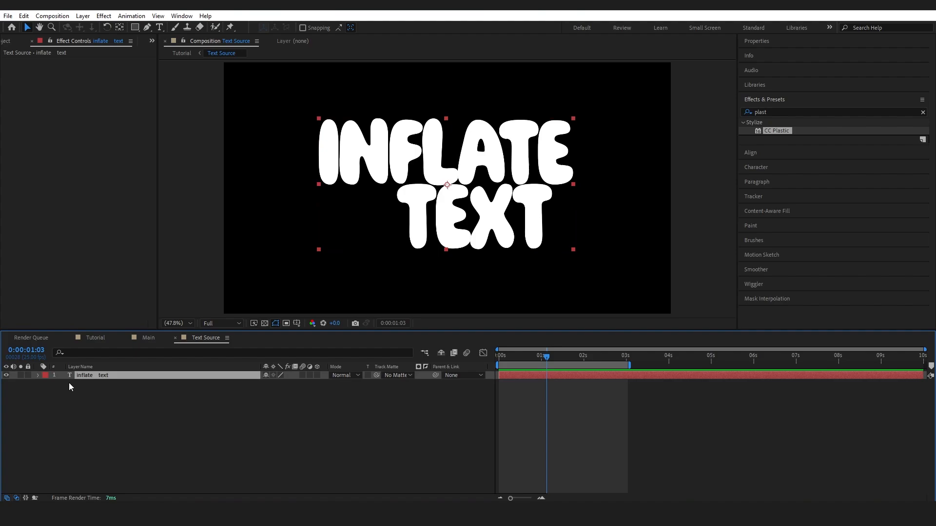
{"action": "left_click", "coordinate": [38, 376]}
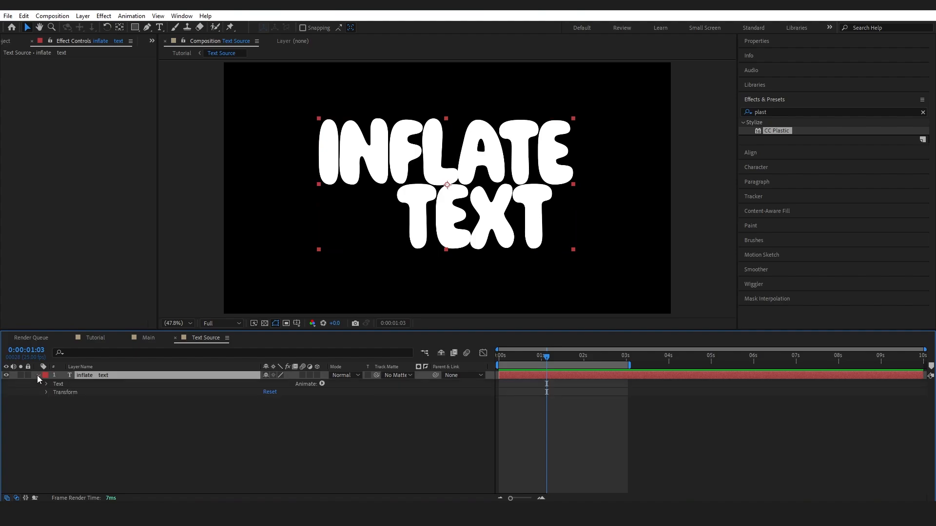
{"action": "left_click", "coordinate": [322, 384]}
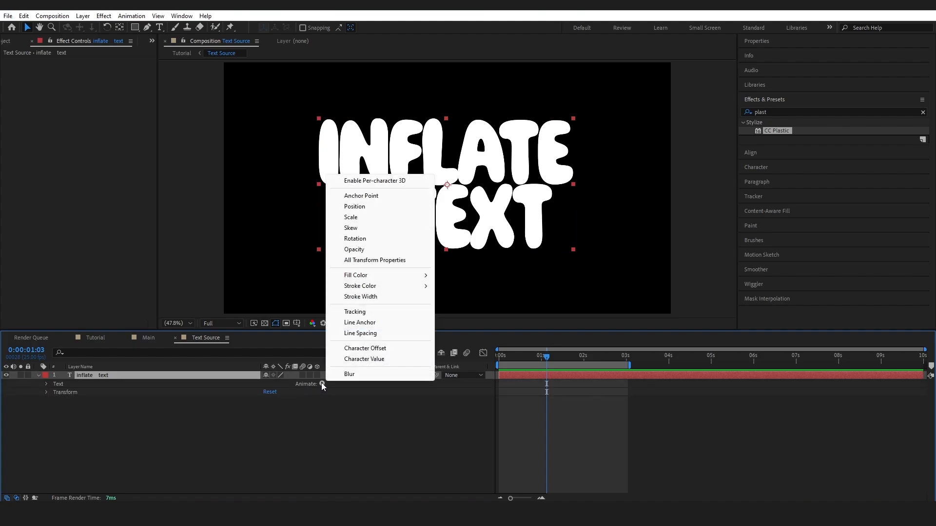
{"action": "left_click", "coordinate": [351, 217]}
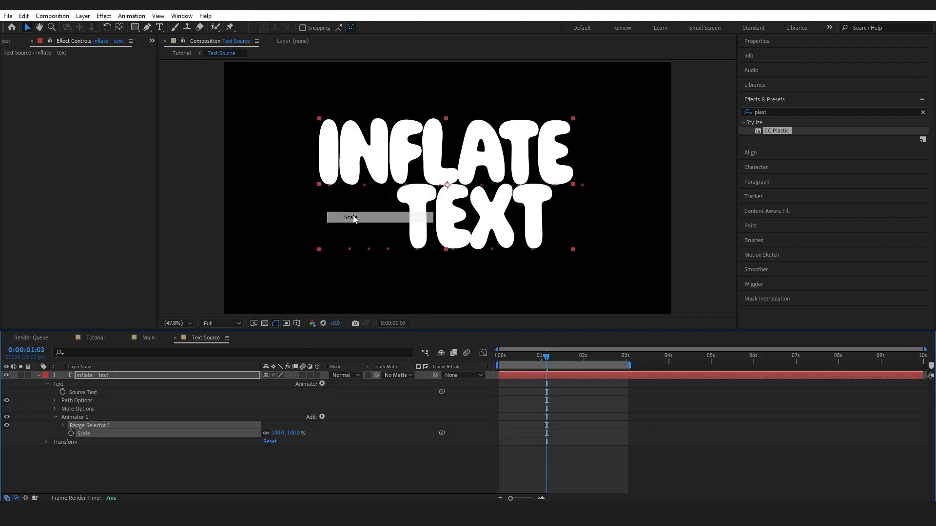
{"action": "mouse_move", "coordinate": [422, 444]}
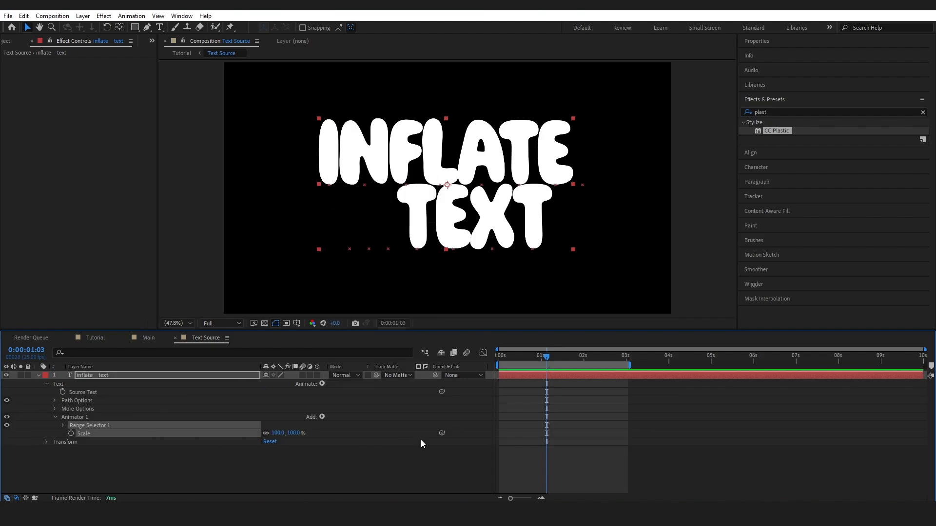
Keyframe character Scale from 0% at 13f to 100% at 1:03 and check the result
{"action": "left_click", "coordinate": [70, 432]}
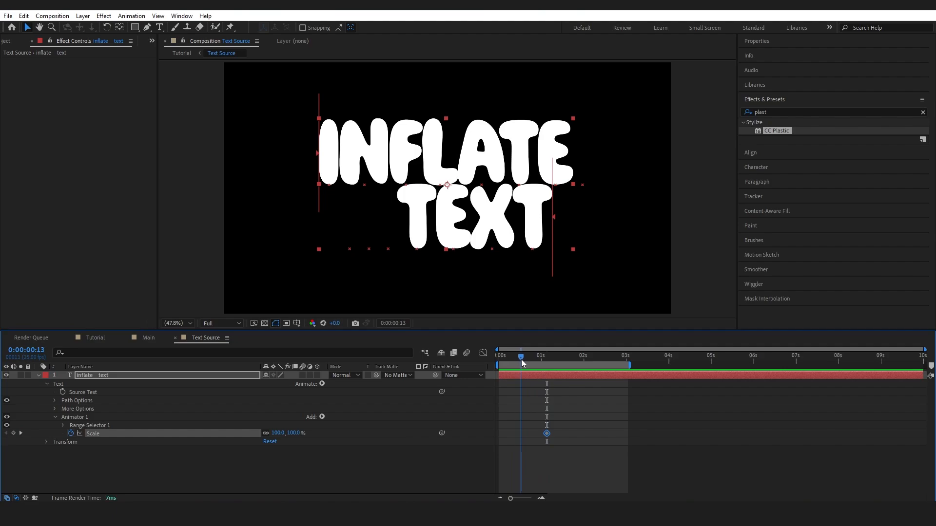
{"action": "double_click", "coordinate": [275, 433]}
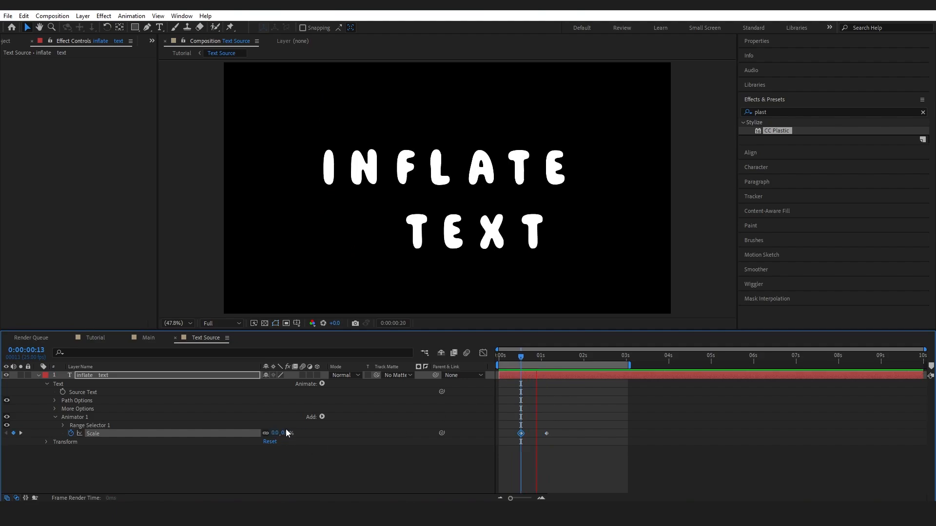
{"action": "left_click", "coordinate": [537, 357]}
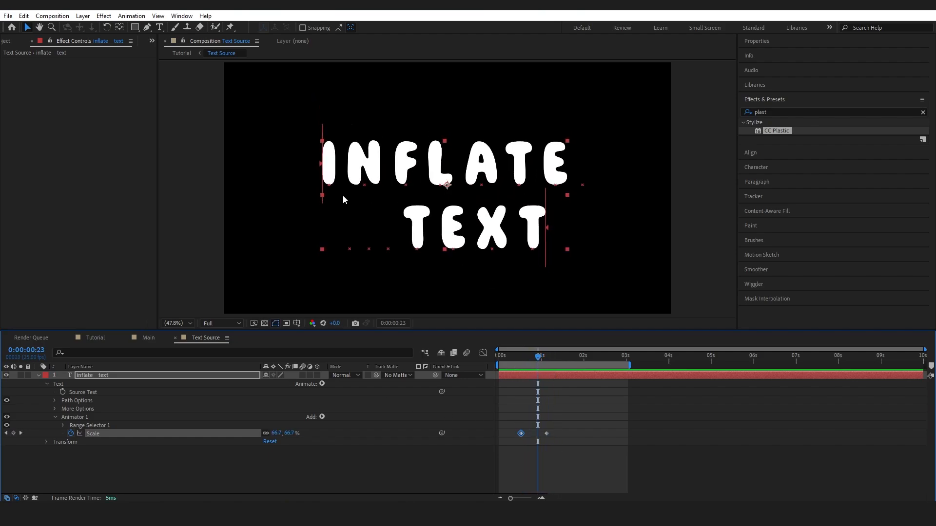
{"action": "mouse_move", "coordinate": [551, 382]}
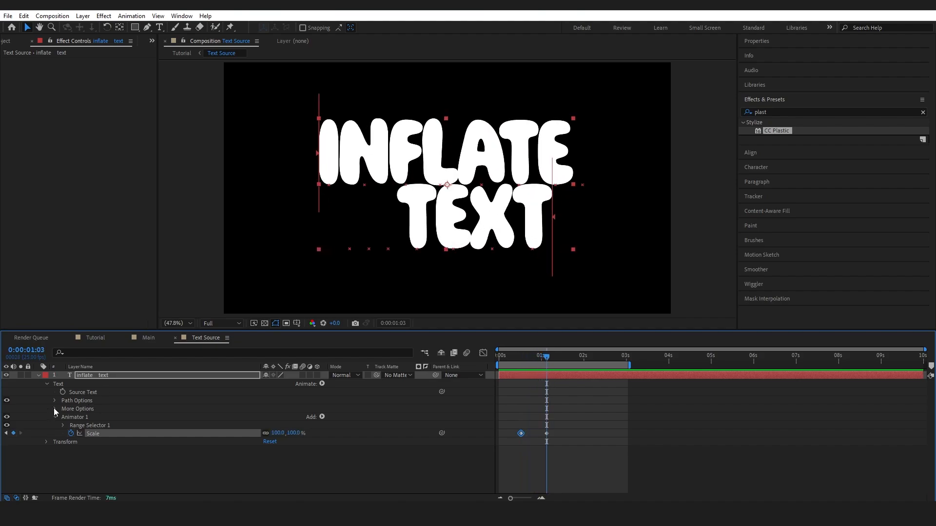
{"action": "left_click", "coordinate": [54, 409]}
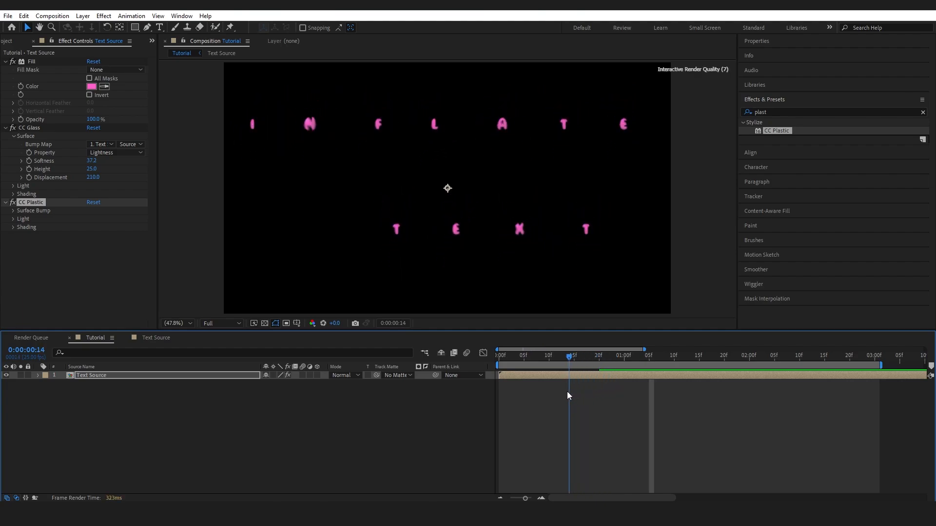
Scrub the Tutorial comp timeline to preview the letters inflating into place
{"action": "left_click", "coordinate": [578, 355]}
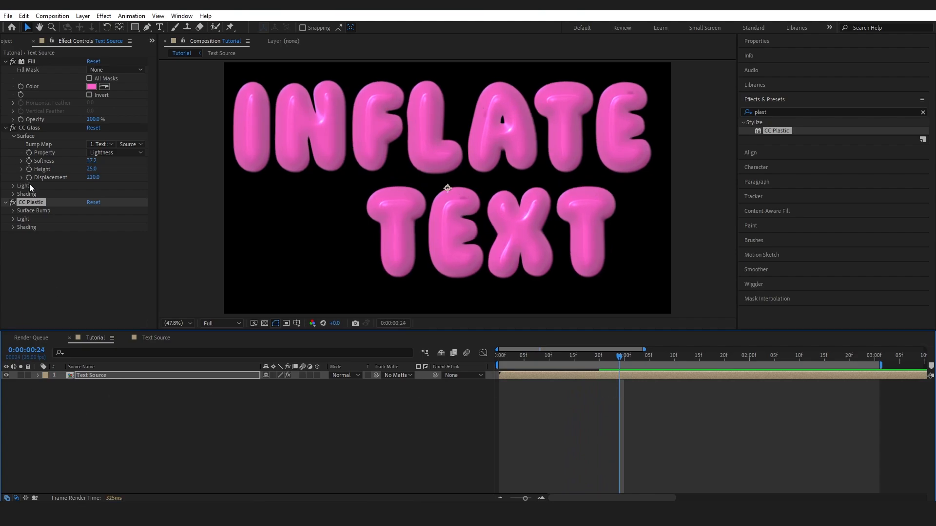
Keyframe CC Glass and CC Plastic Softness, Height and Displacement ramping from 15 to 24 frames
{"action": "left_click", "coordinate": [38, 375]}
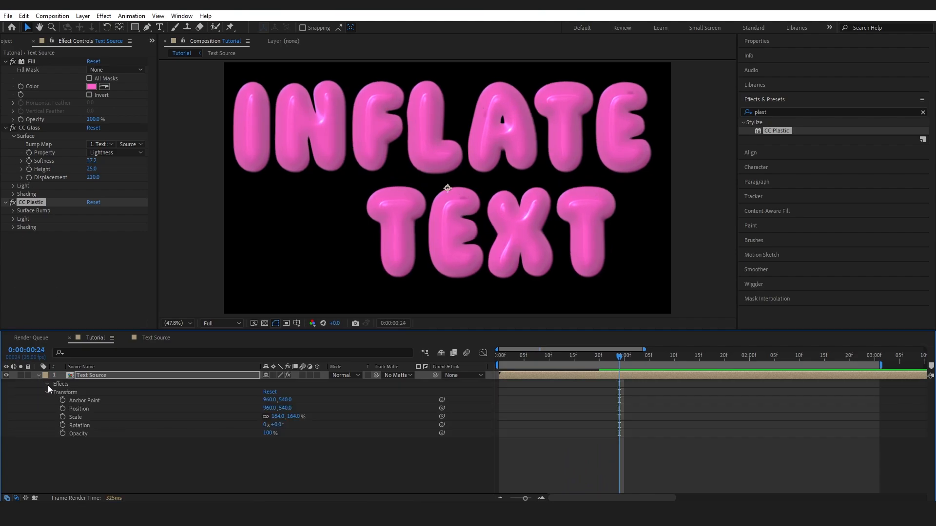
{"action": "left_click", "coordinate": [46, 384]}
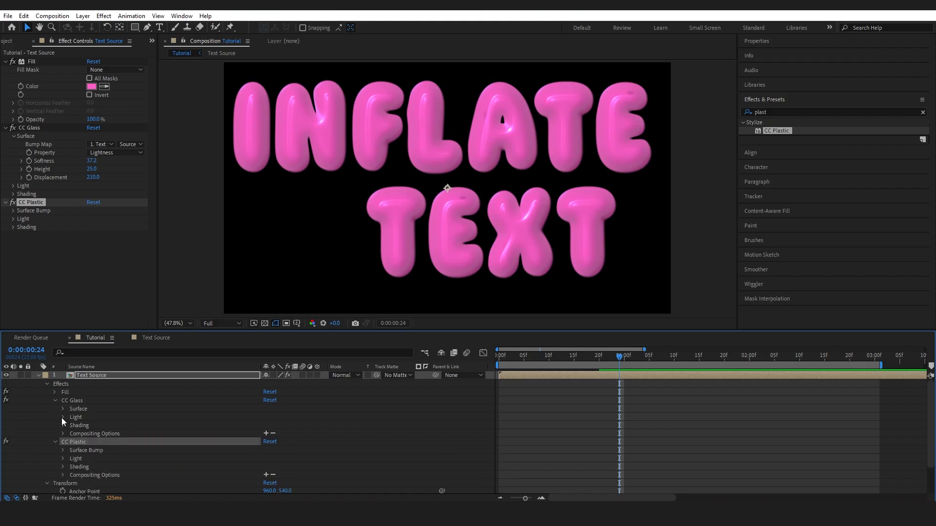
{"action": "left_click", "coordinate": [65, 408]}
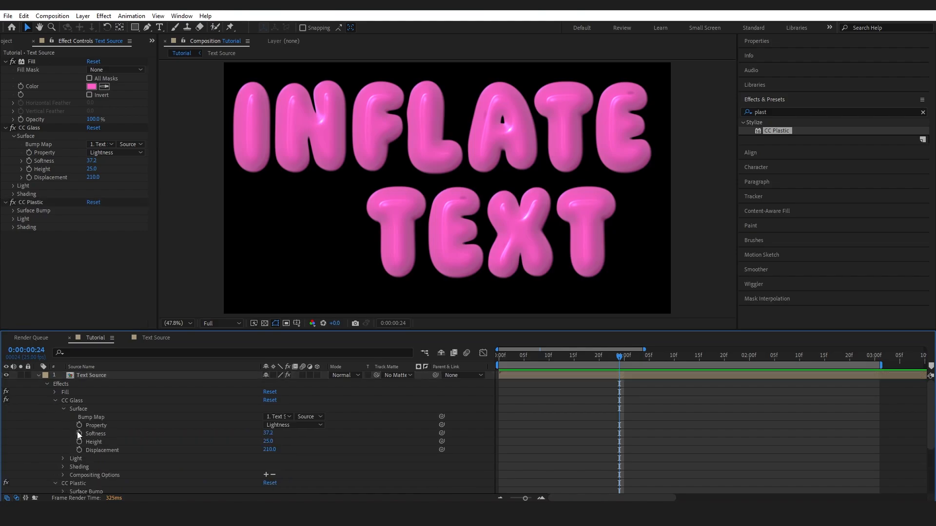
{"action": "left_click", "coordinate": [79, 441]}
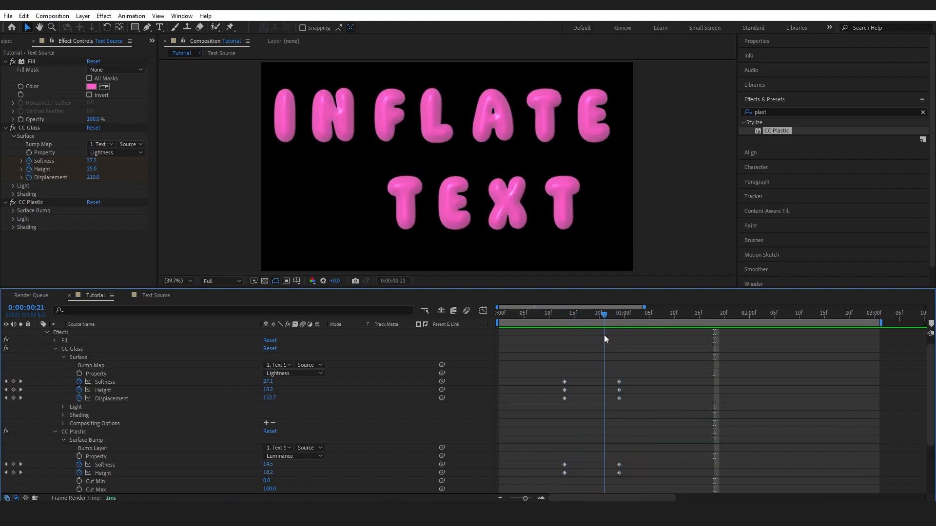
{"action": "left_click", "coordinate": [619, 315]}
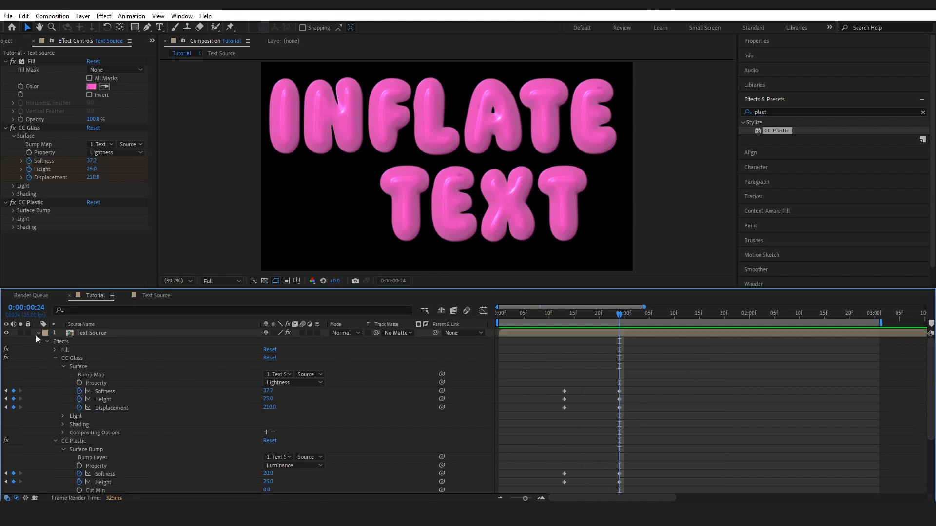
{"action": "left_click", "coordinate": [921, 112]}
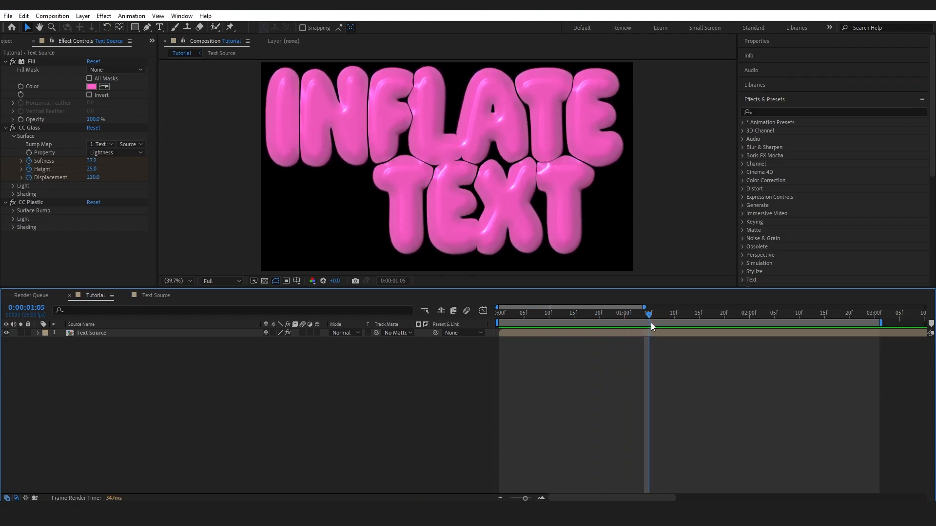
Apply Simple Choker with Choke Matte -18 to thicken and merge the letters
{"action": "left_click", "coordinate": [830, 111]}
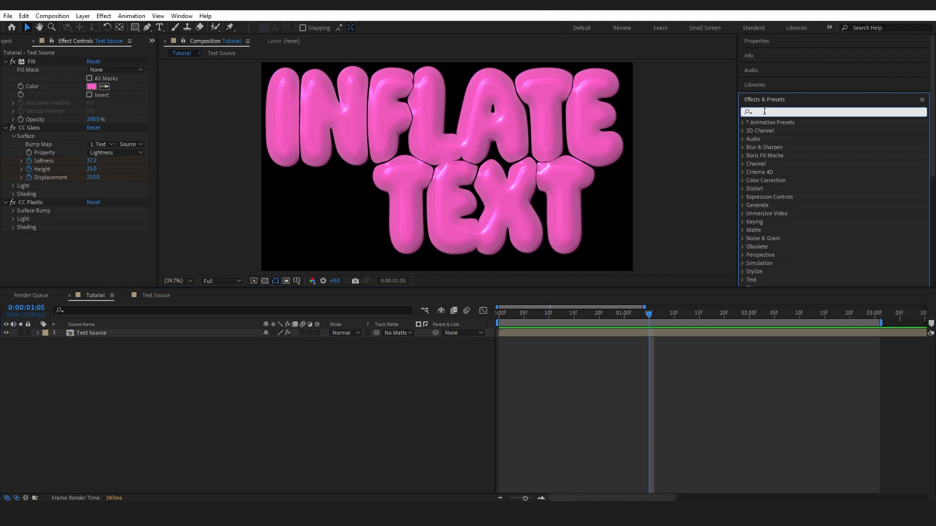
{"action": "type", "text": "simpl"}
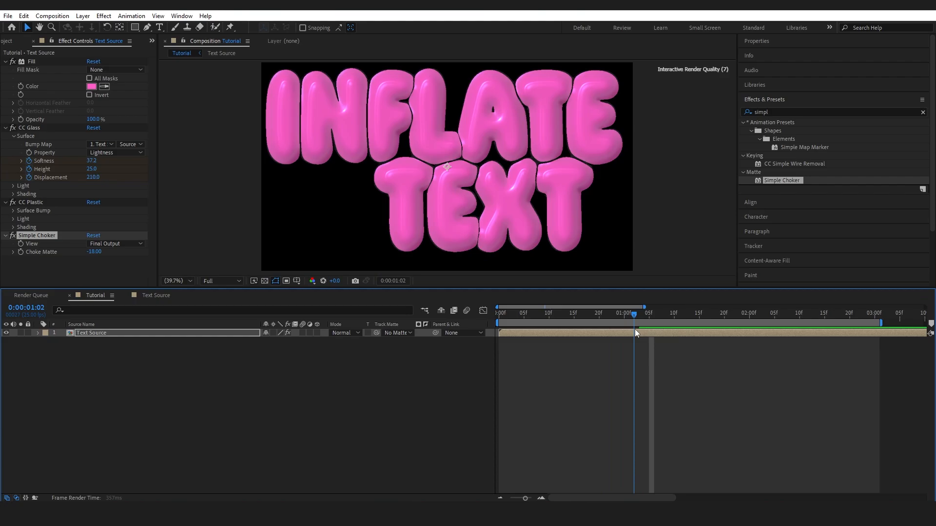
{"action": "left_click", "coordinate": [643, 313]}
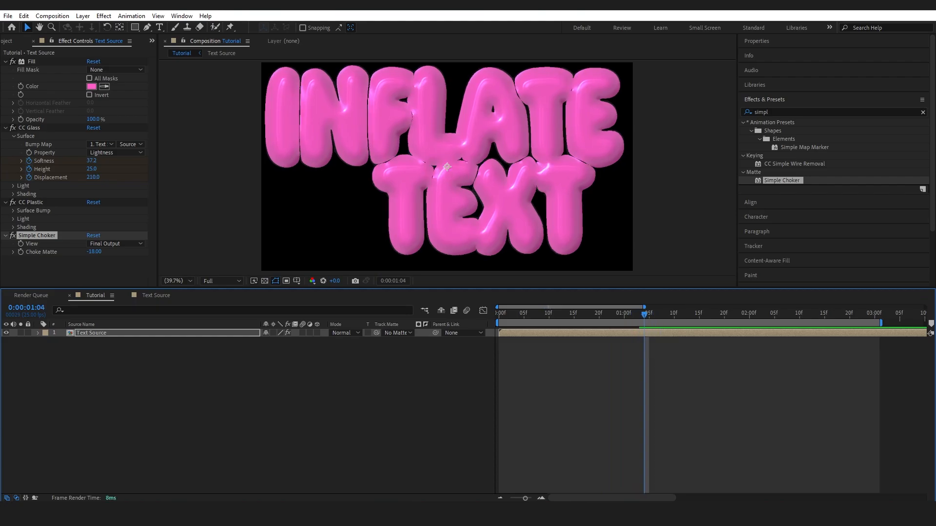